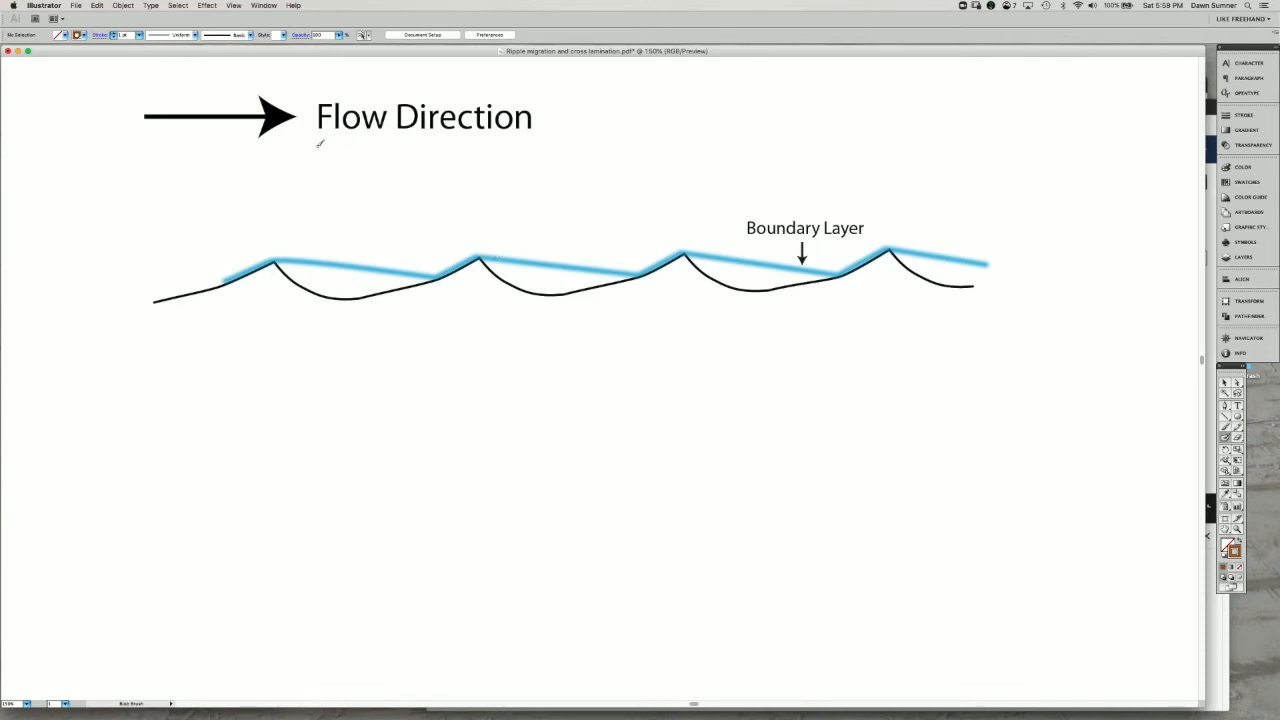
- Draw a hand-drawn orange underline beneath the "Flow Direction" heading
{"action": "left_click_drag", "start_coordinate": [320, 138], "coordinate": [396, 136]}
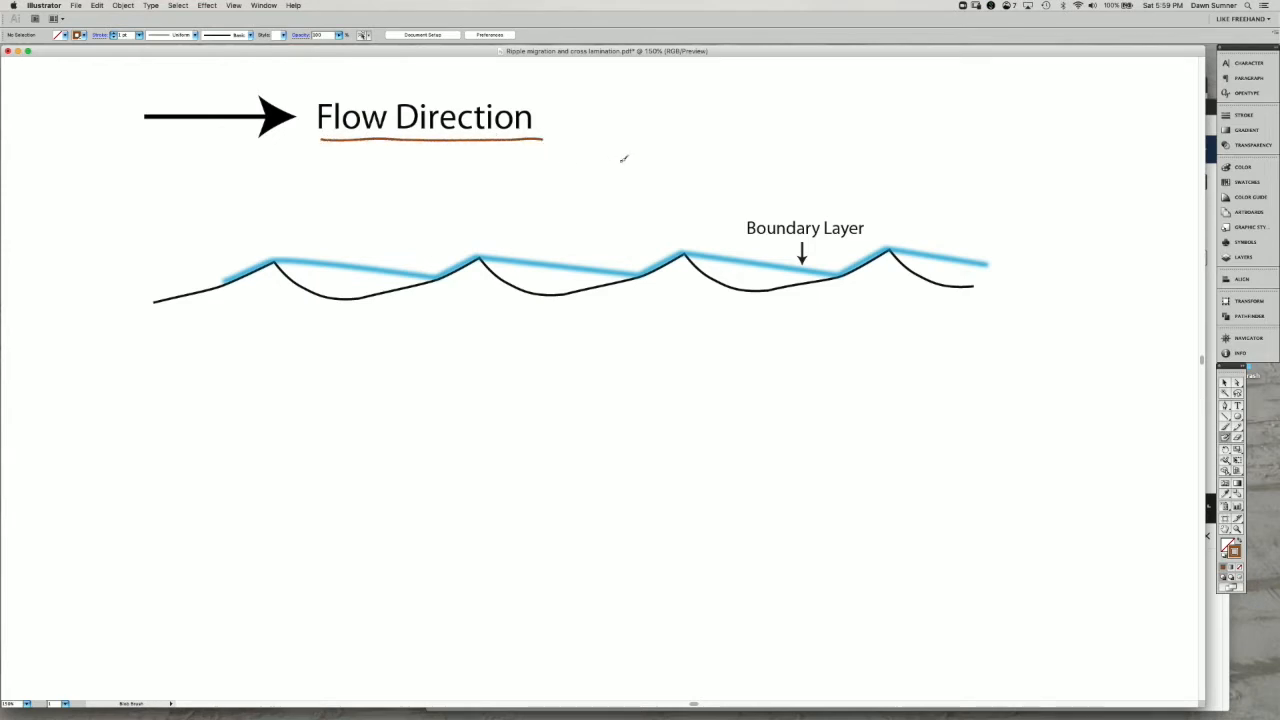
{"action": "mouse_move", "coordinate": [632, 198]}
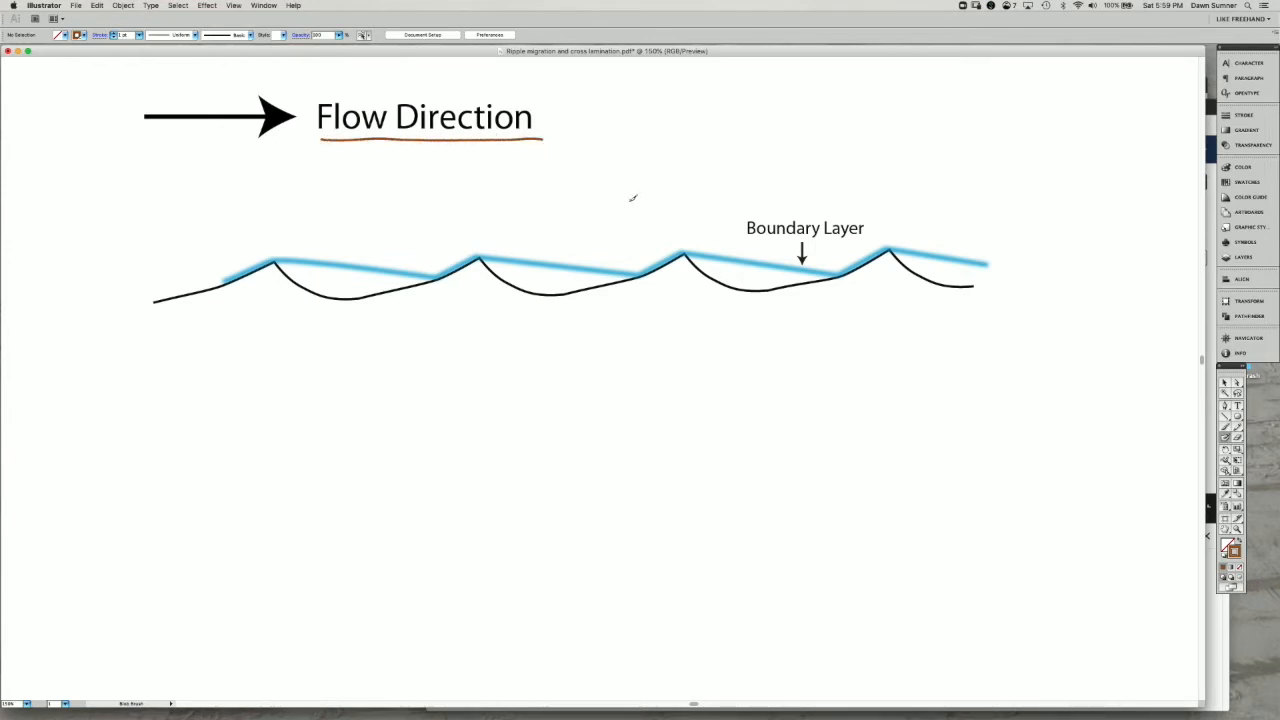
{"action": "mouse_move", "coordinate": [204, 296]}
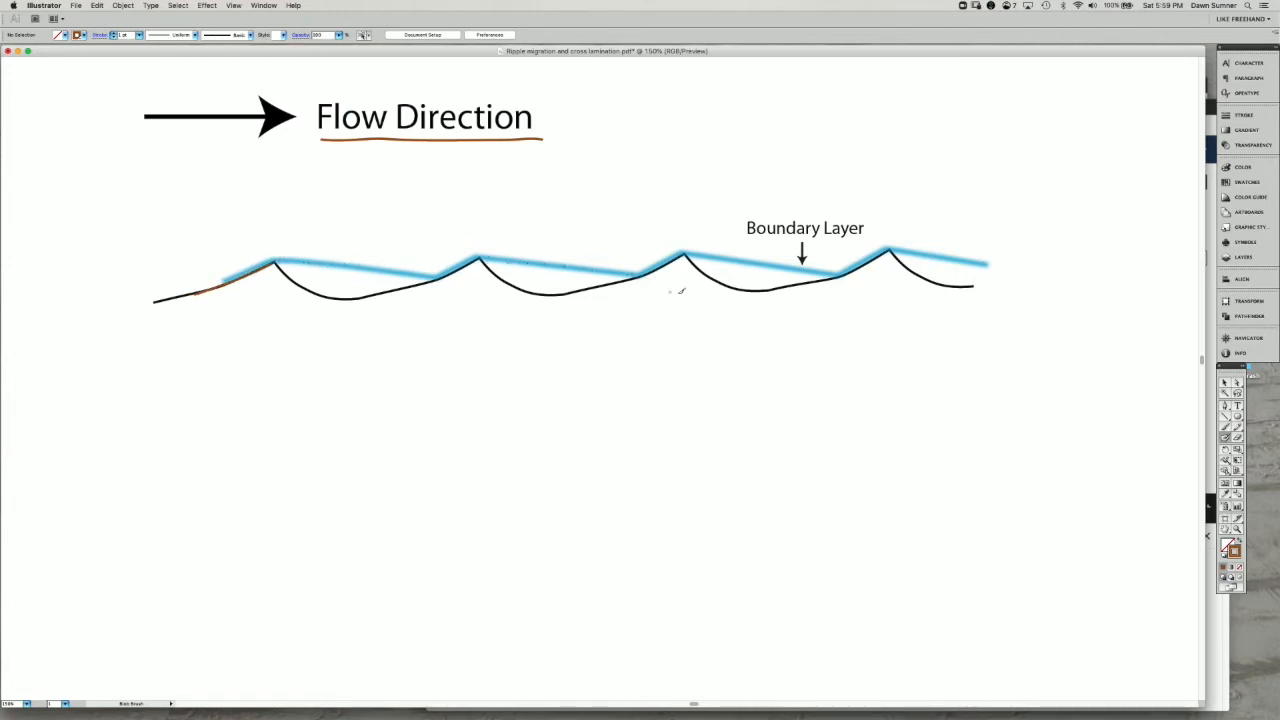
{"action": "mouse_move", "coordinate": [688, 378]}
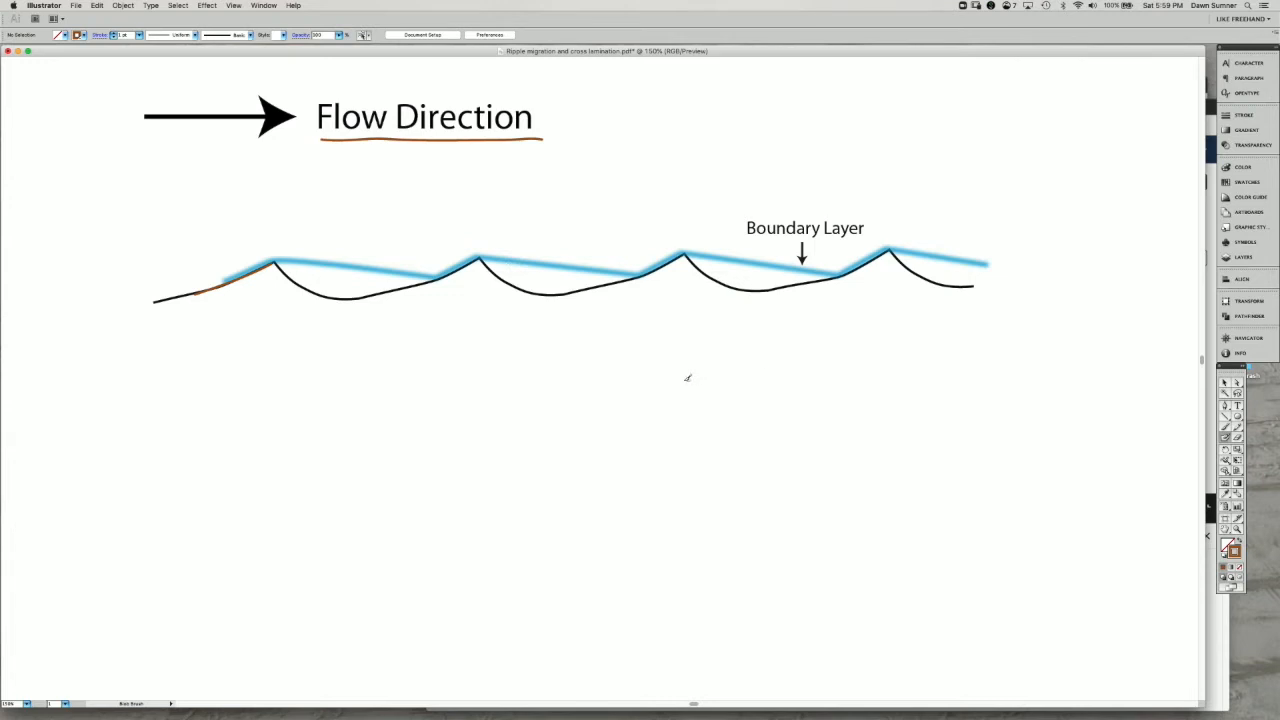
{"action": "mouse_move", "coordinate": [276, 256]}
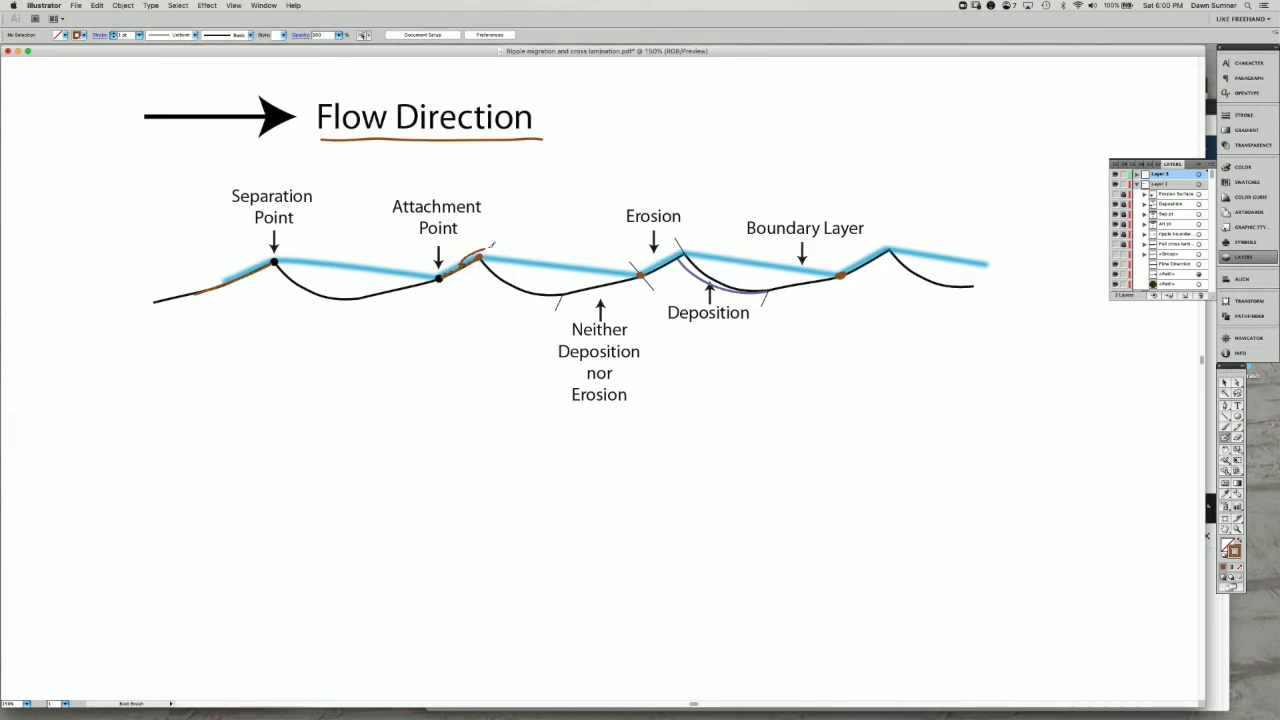
- Sketch an orange curling eddy arrow over the ripple trough past the Attachment Point
{"action": "left_click_drag", "start_coordinate": [484, 248], "coordinate": [520, 280]}
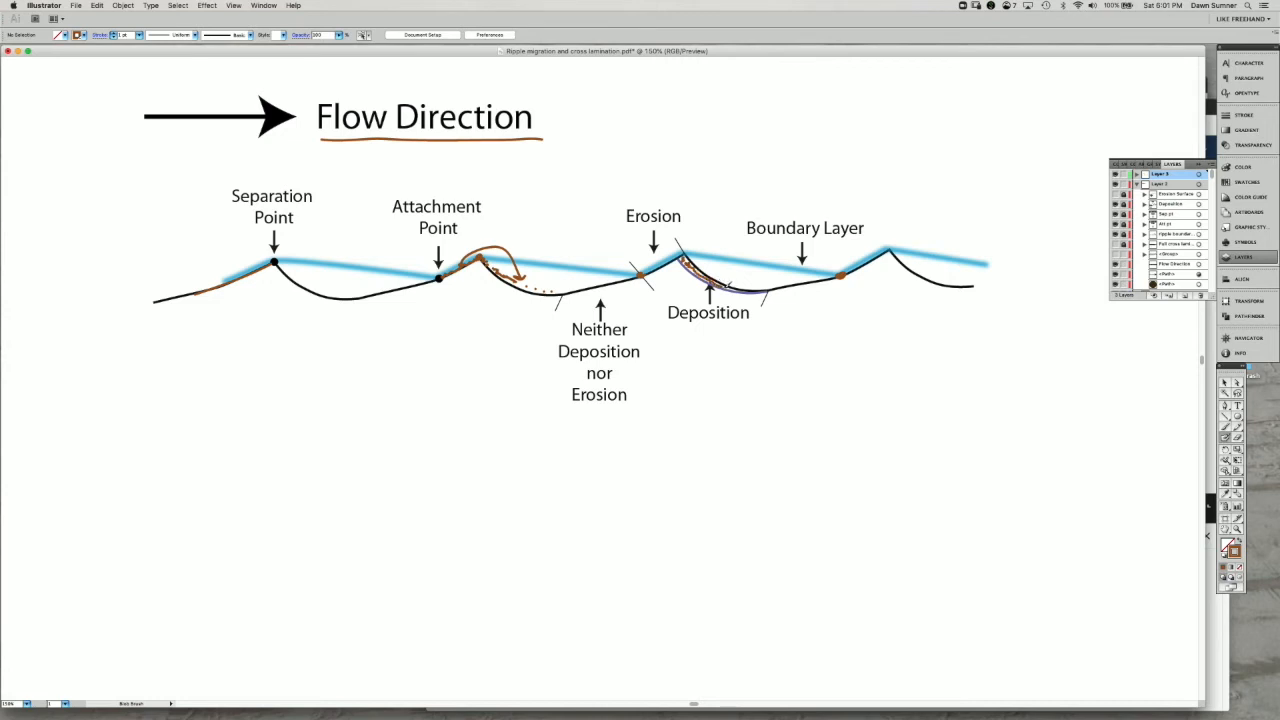
{"action": "mouse_move", "coordinate": [714, 340]}
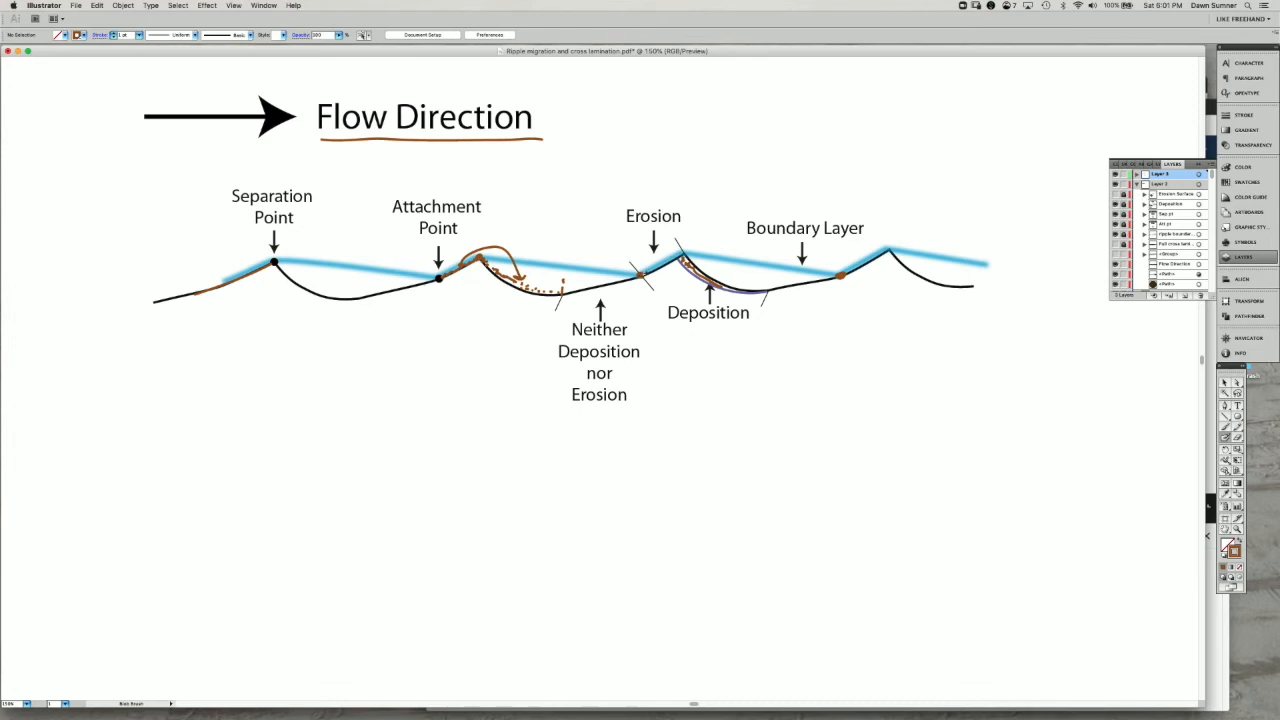
{"action": "mouse_move", "coordinate": [644, 380]}
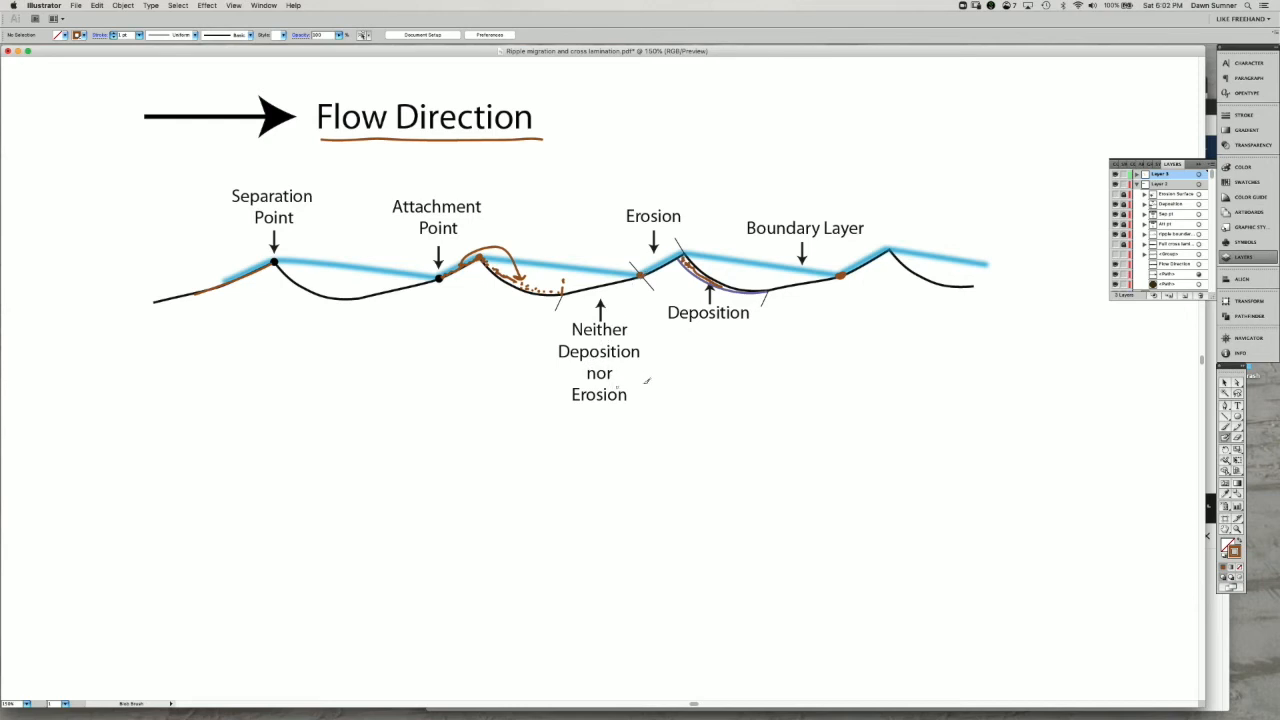
{"action": "mouse_move", "coordinate": [808, 384]}
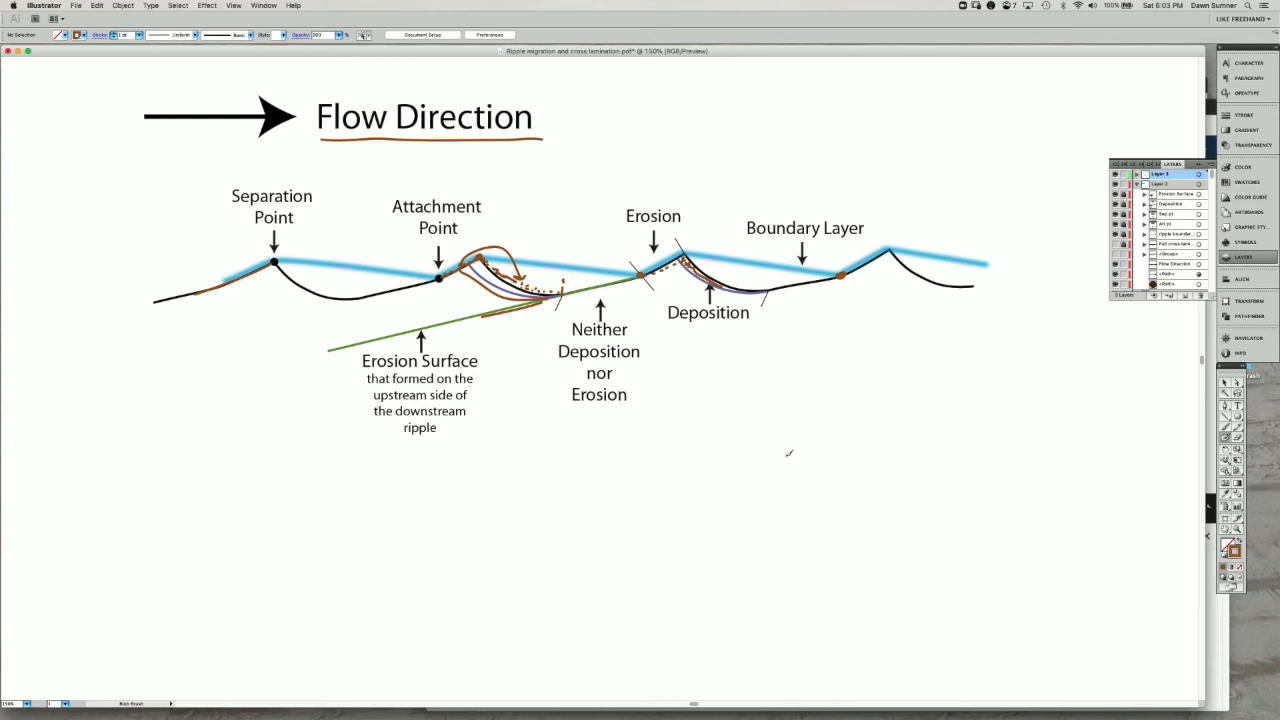
{"action": "mouse_move", "coordinate": [766, 444]}
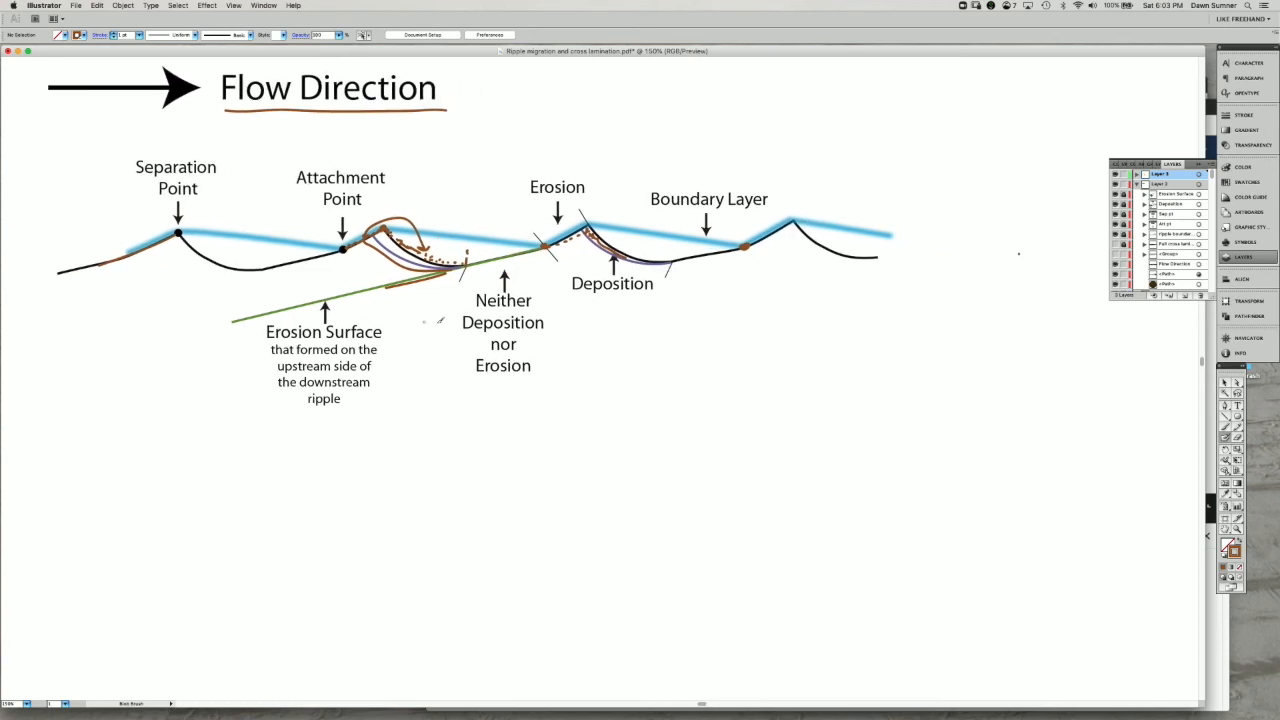
{"action": "mouse_move", "coordinate": [712, 472]}
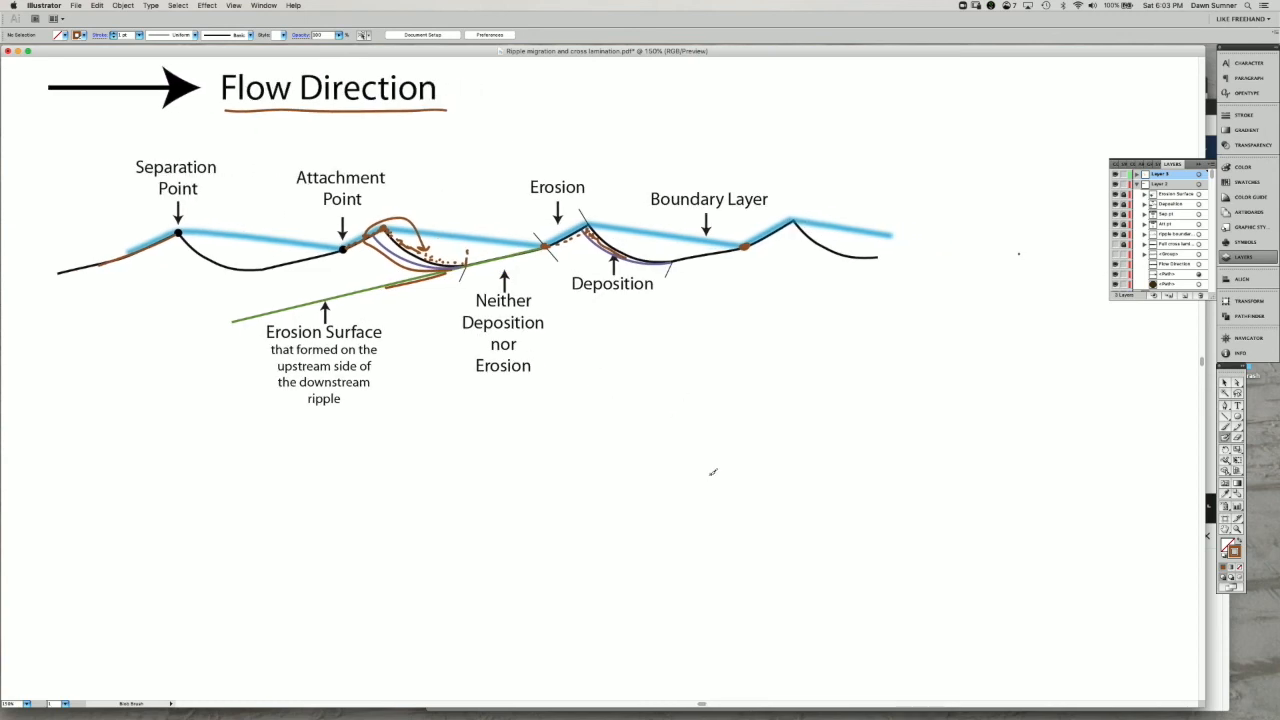
{"action": "mouse_move", "coordinate": [748, 448]}
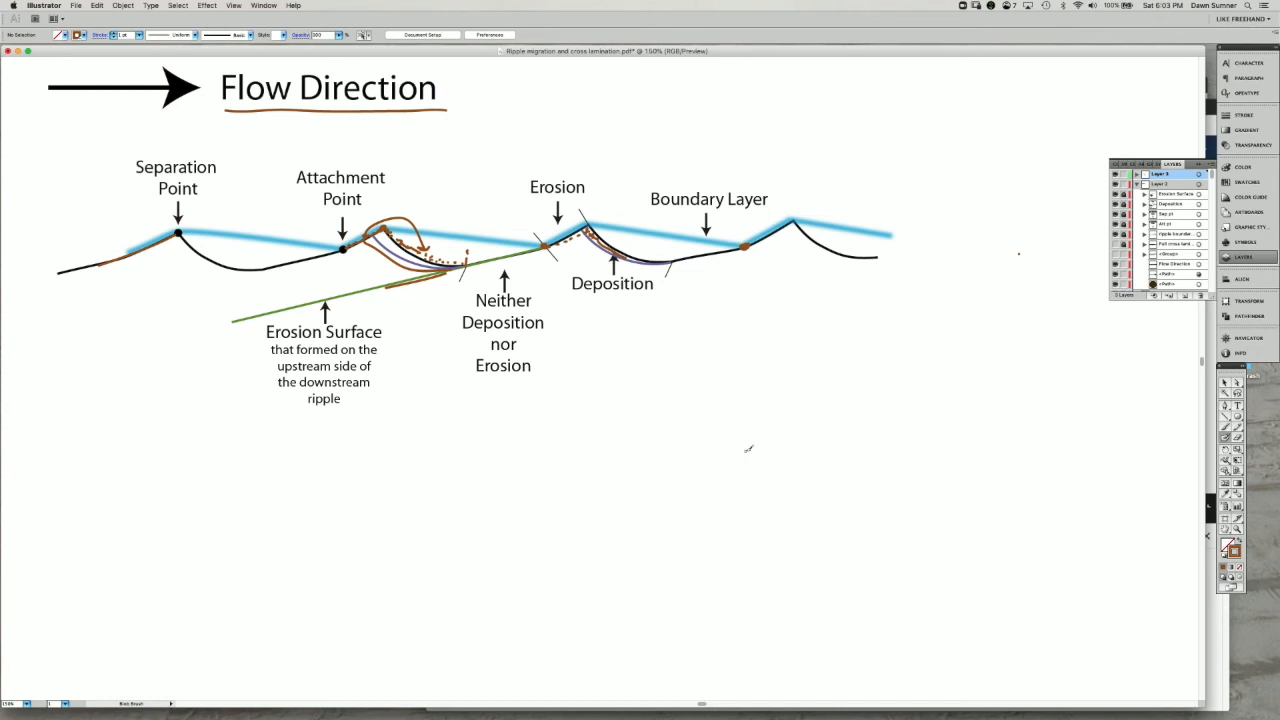
{"action": "mouse_move", "coordinate": [748, 414]}
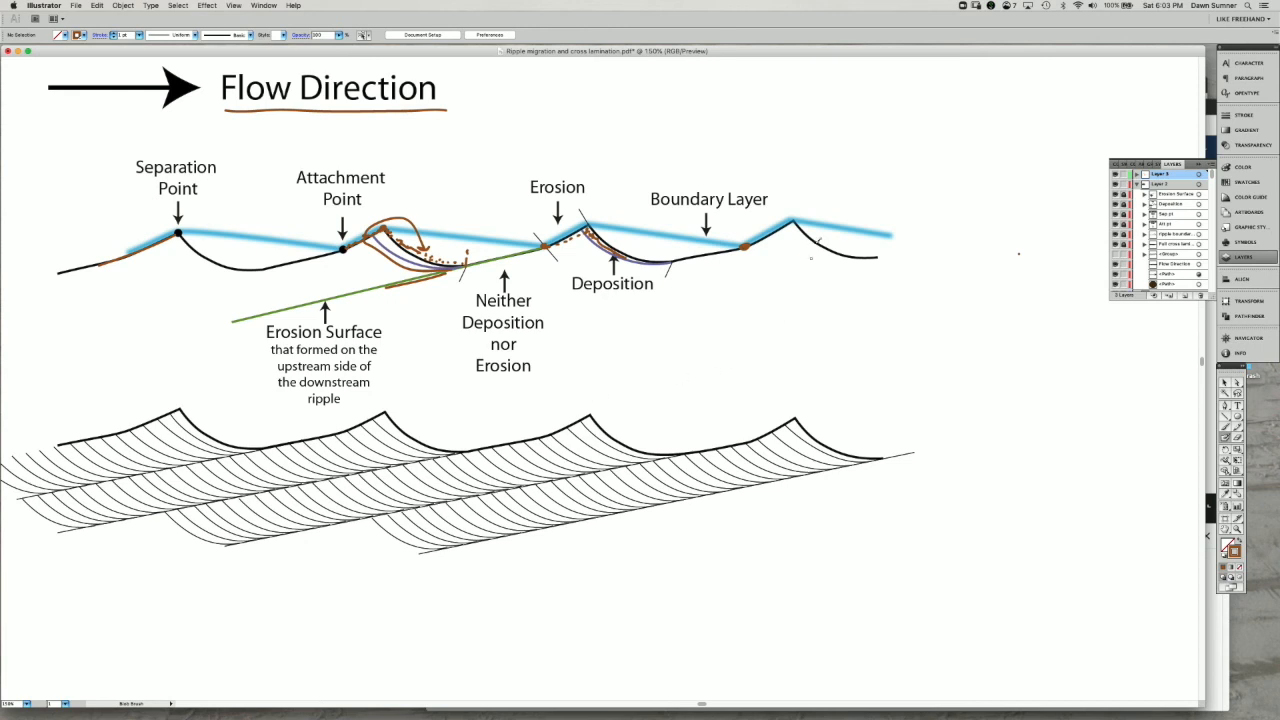
- Draw a vertical brown stroke downward from the rightmost ripple toward the laminae
{"action": "left_click_drag", "start_coordinate": [792, 230], "coordinate": [784, 384]}
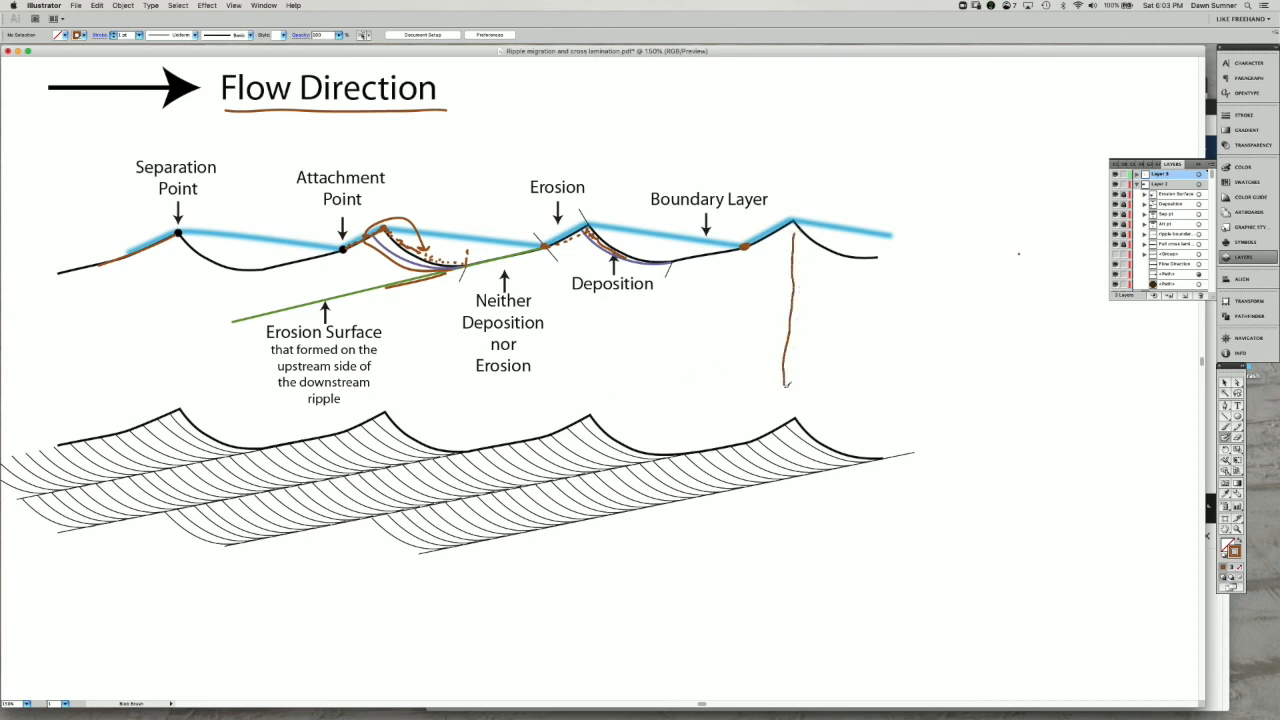